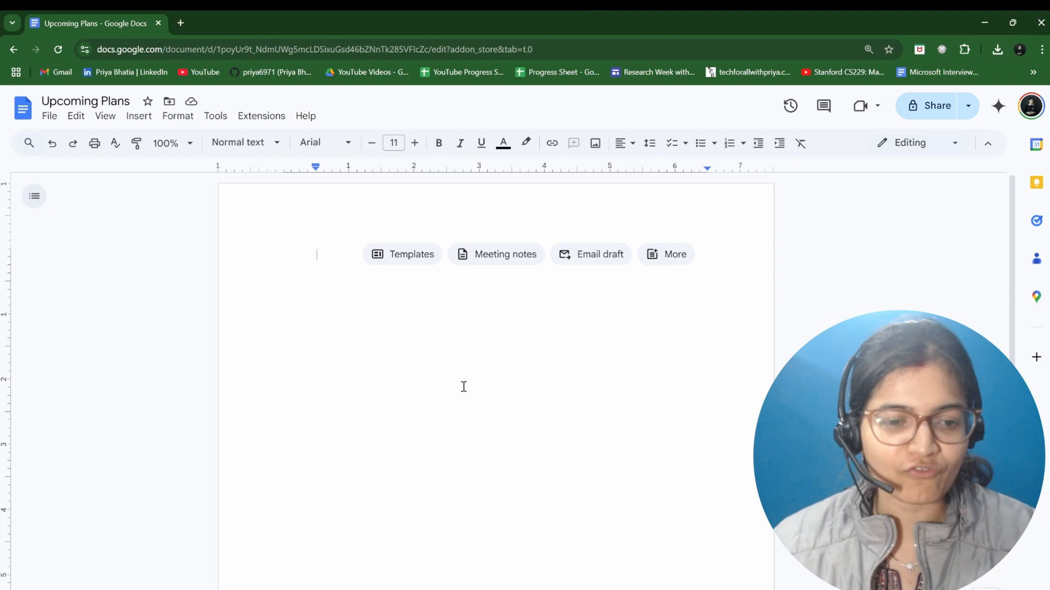
# - Start a numbered list whose first item reads 'Launch ML2.0 Course: Hybrid Course'
pyautogui.click(729, 143)
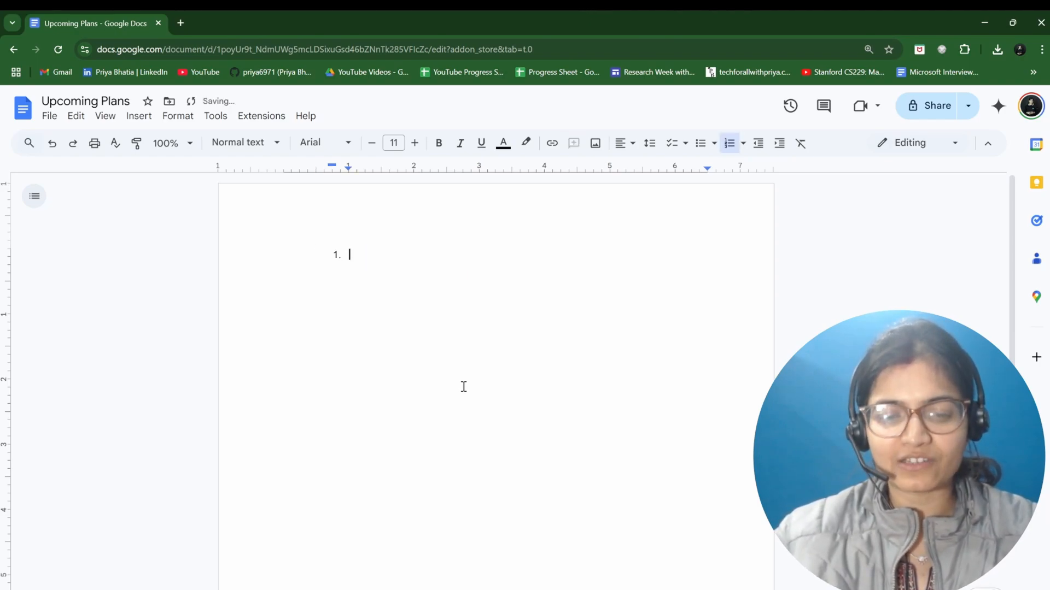
pyautogui.write('Launch')
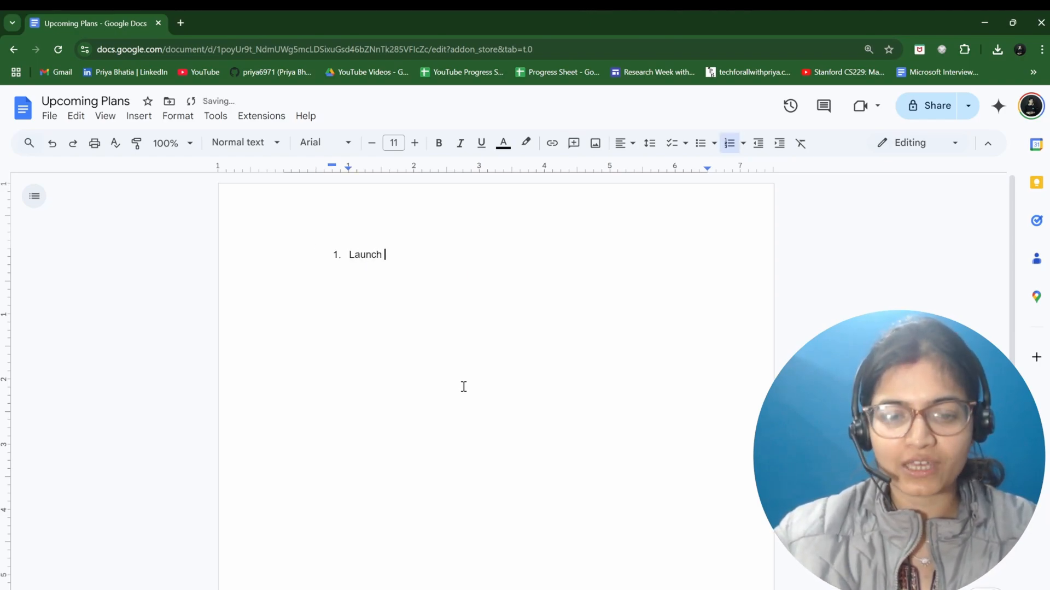
pyautogui.write('ML2.0')
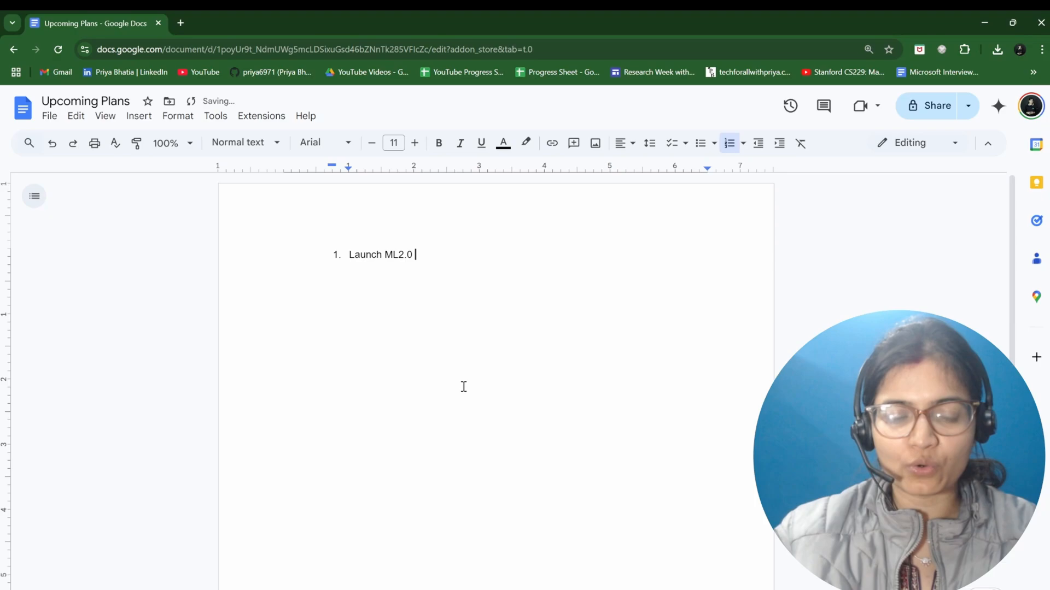
pyautogui.write('Course')
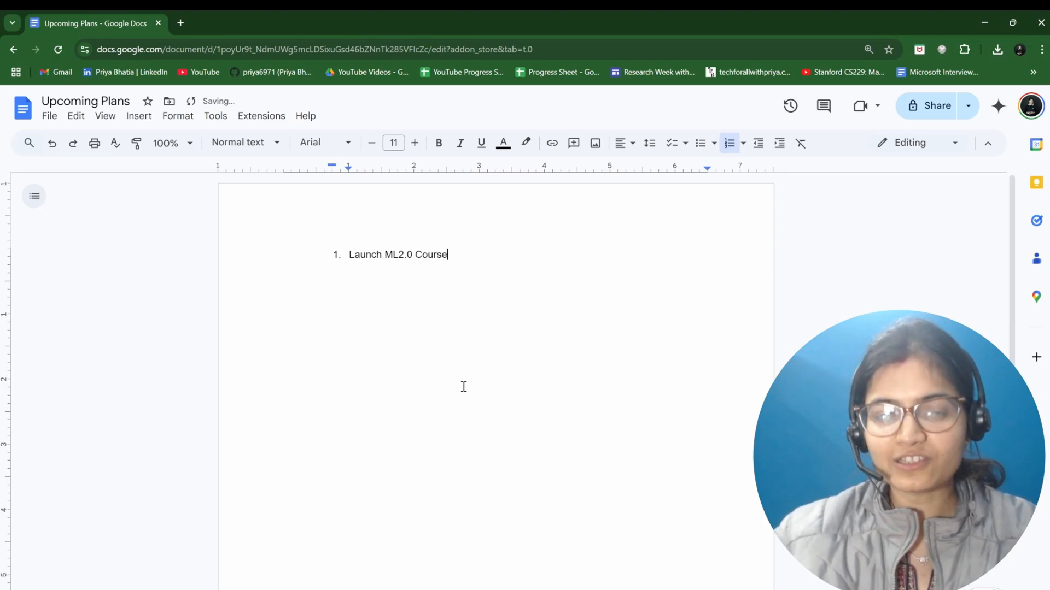
pyautogui.write(':')
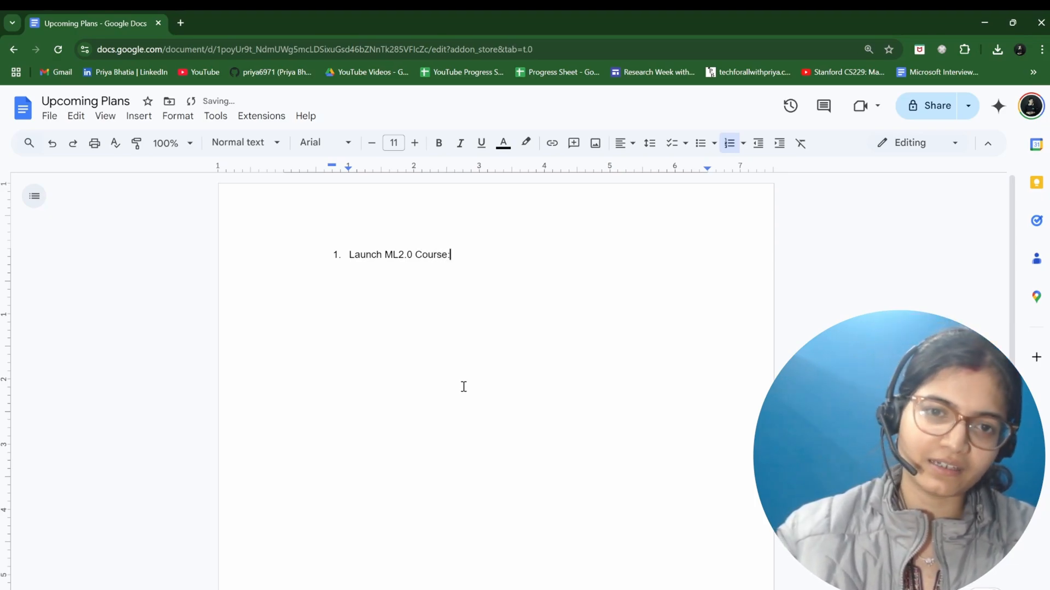
pyautogui.write('Hybrid')
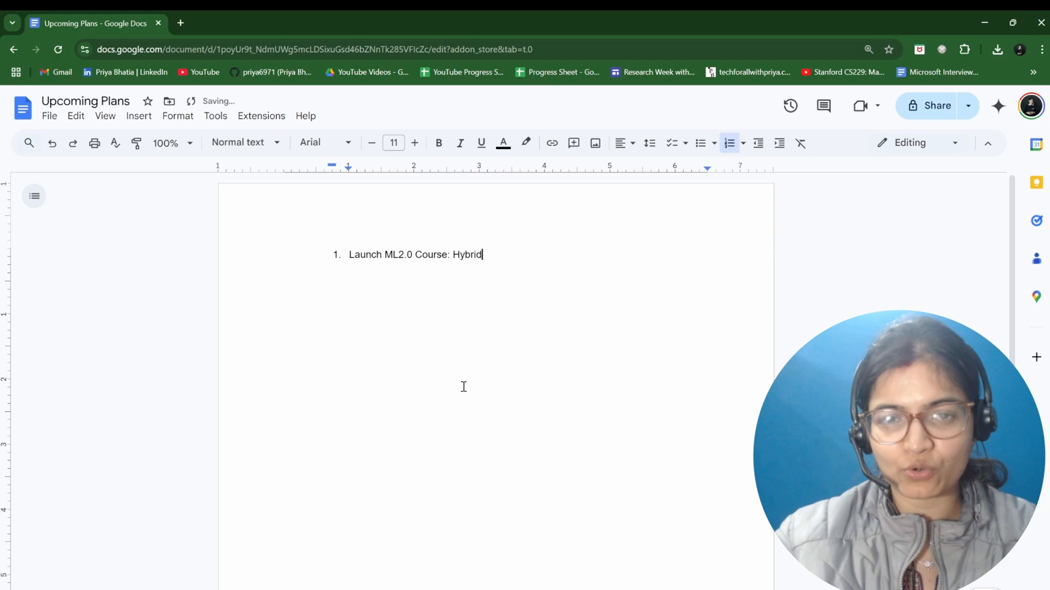
pyautogui.write('Course')
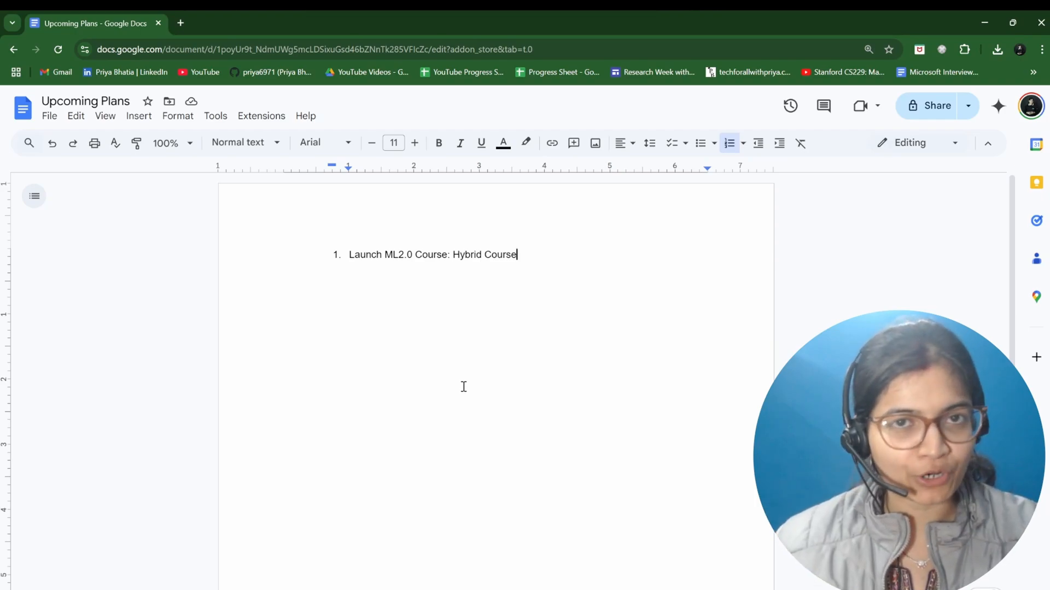
# - Append '[Recordings + Live Session every Sunday]' to the first list item
pyautogui.write('" "')
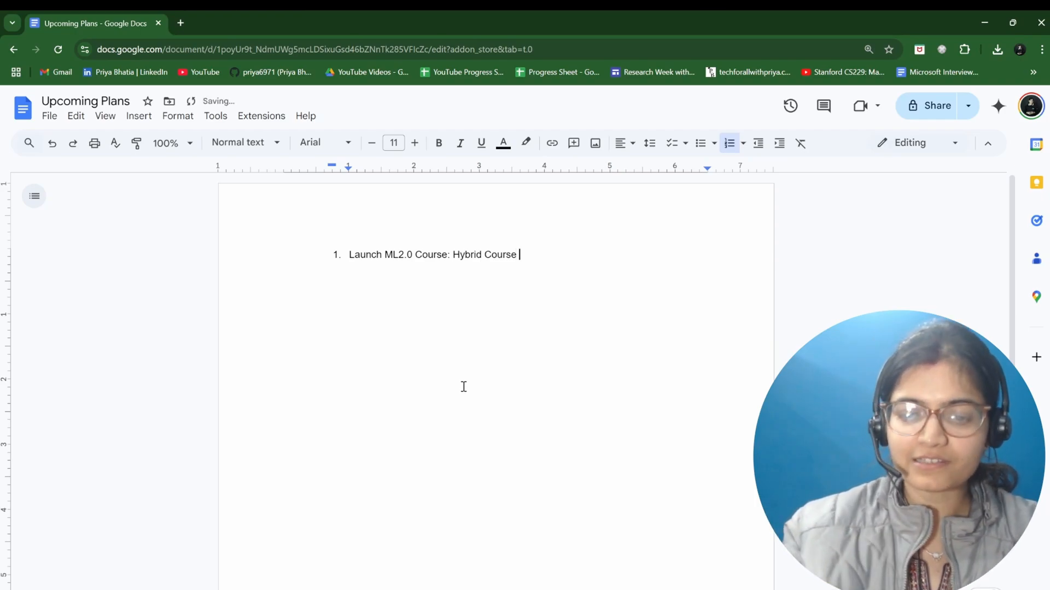
pyautogui.write('[Recordin')
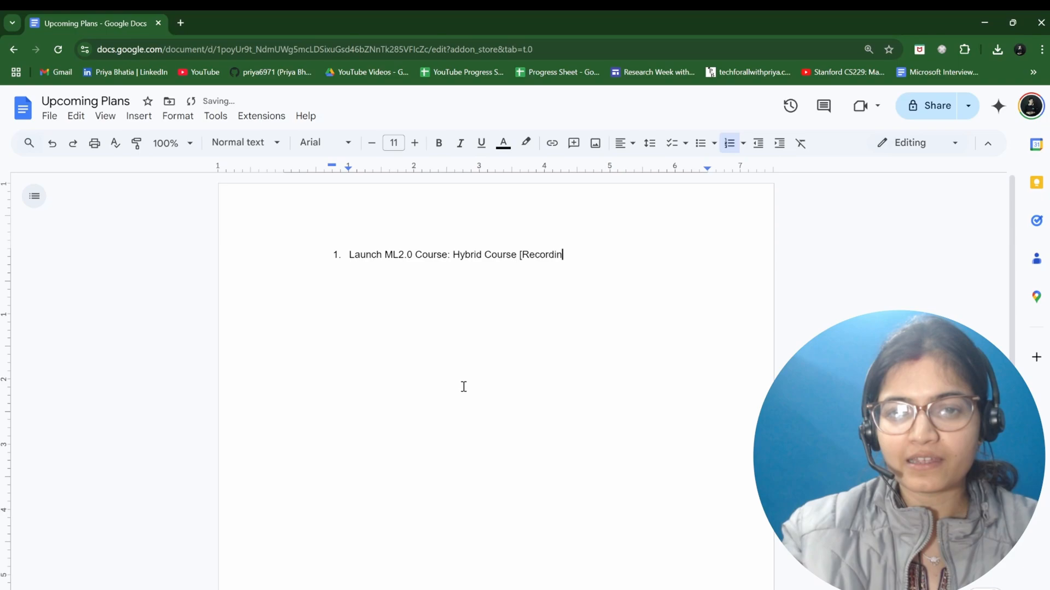
pyautogui.write('gs +')
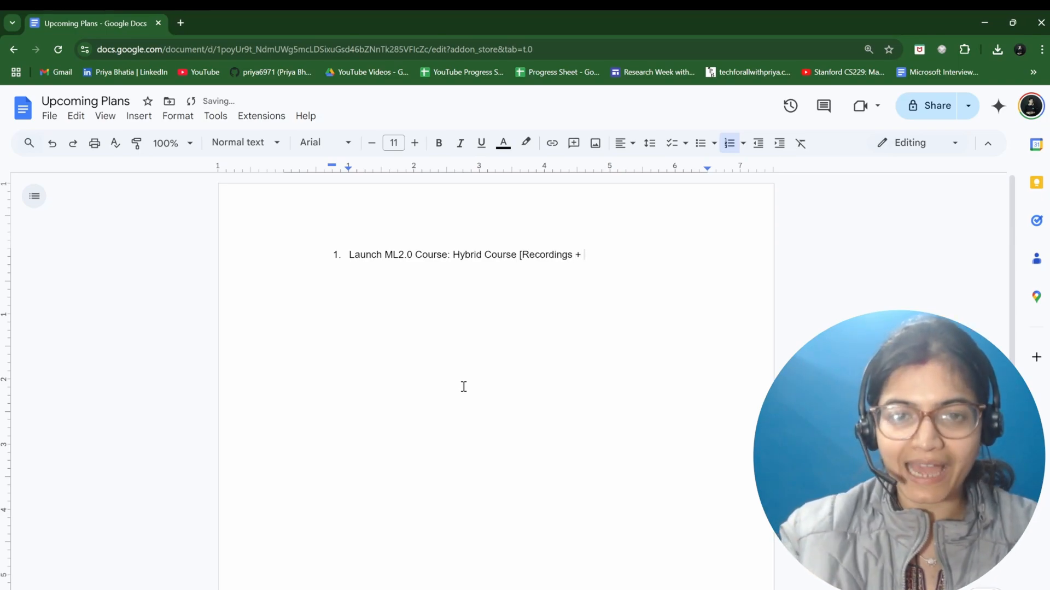
pyautogui.write('Live Session')
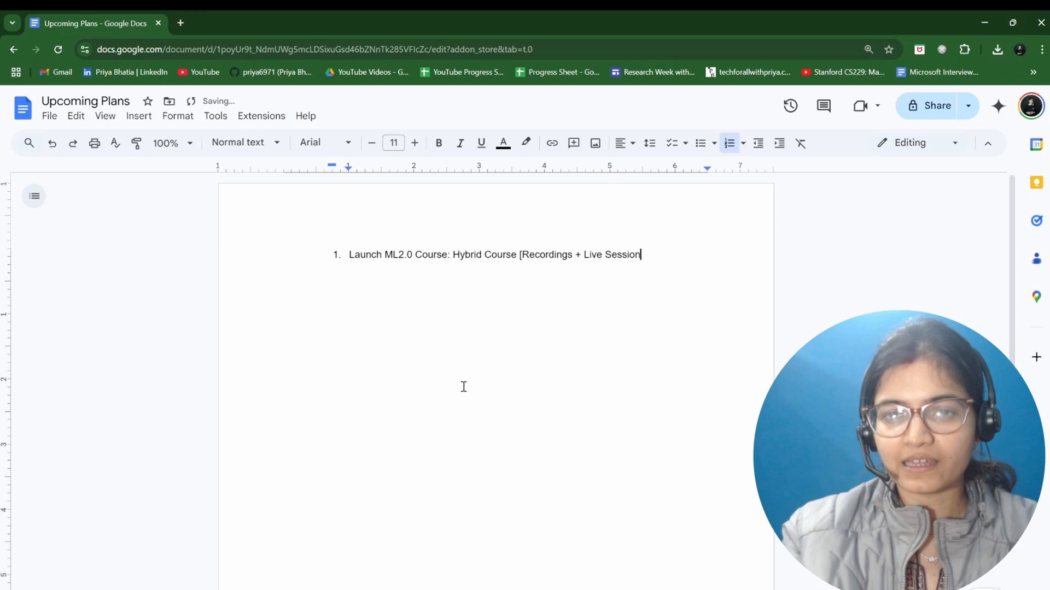
pyautogui.write('every')
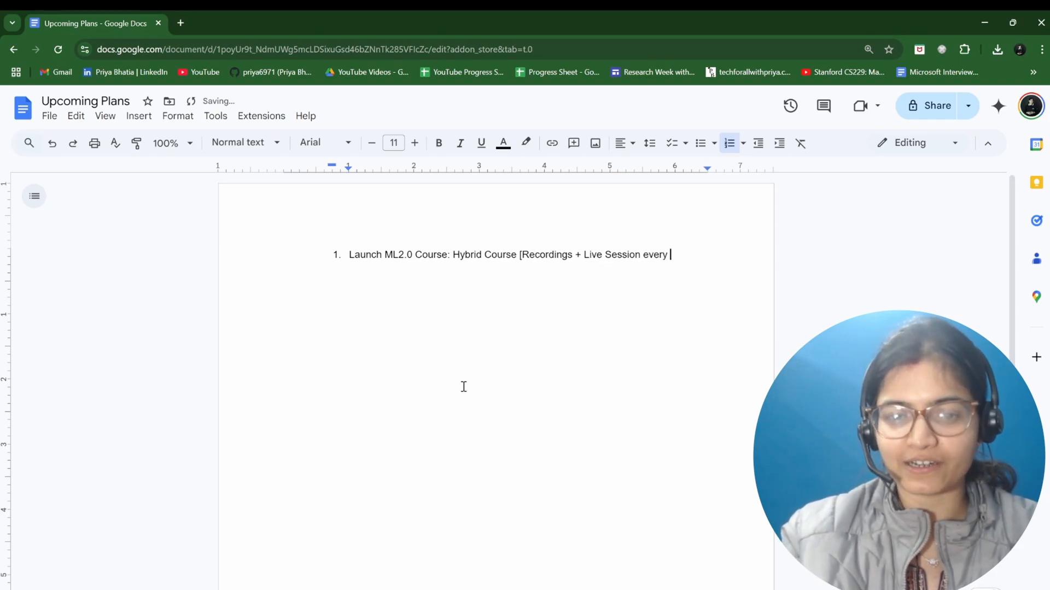
pyautogui.write('Sunday]')
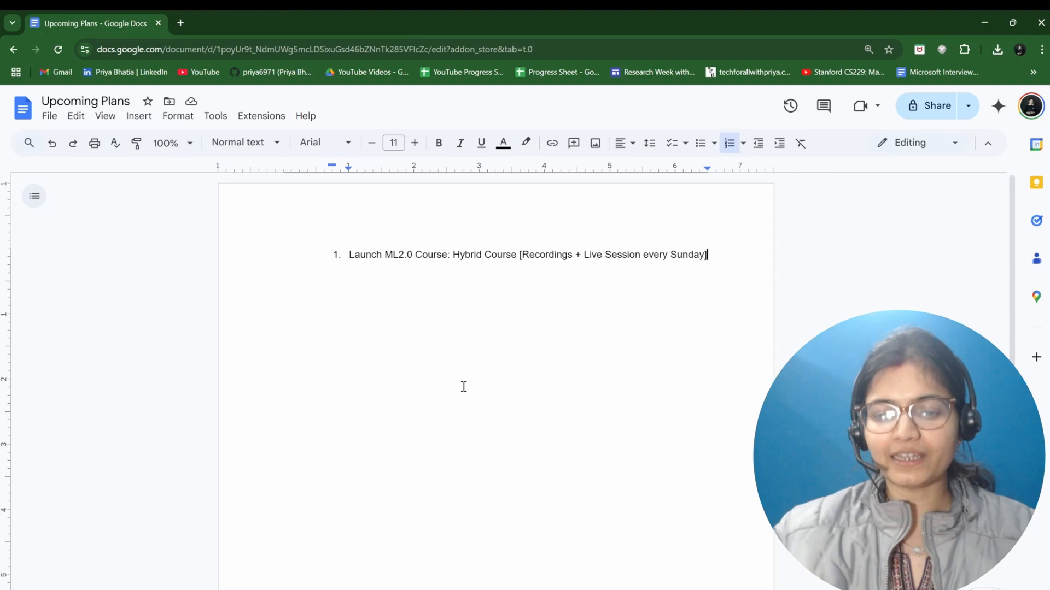
# - Put '(Generative AI)' on a second line of item 1, then start item 2
pyautogui.press('Enter')
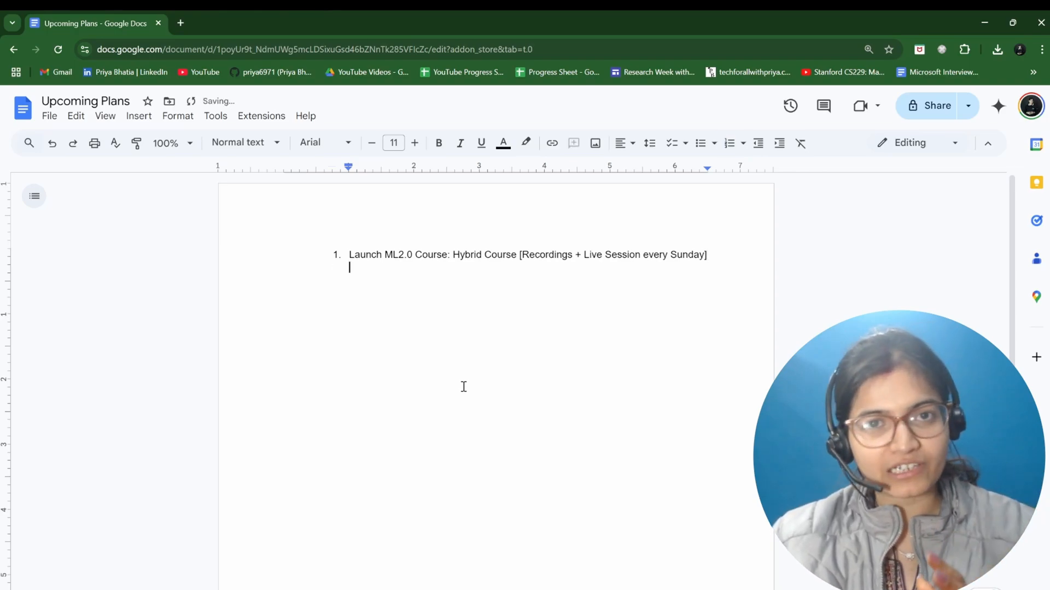
pyautogui.write('(')
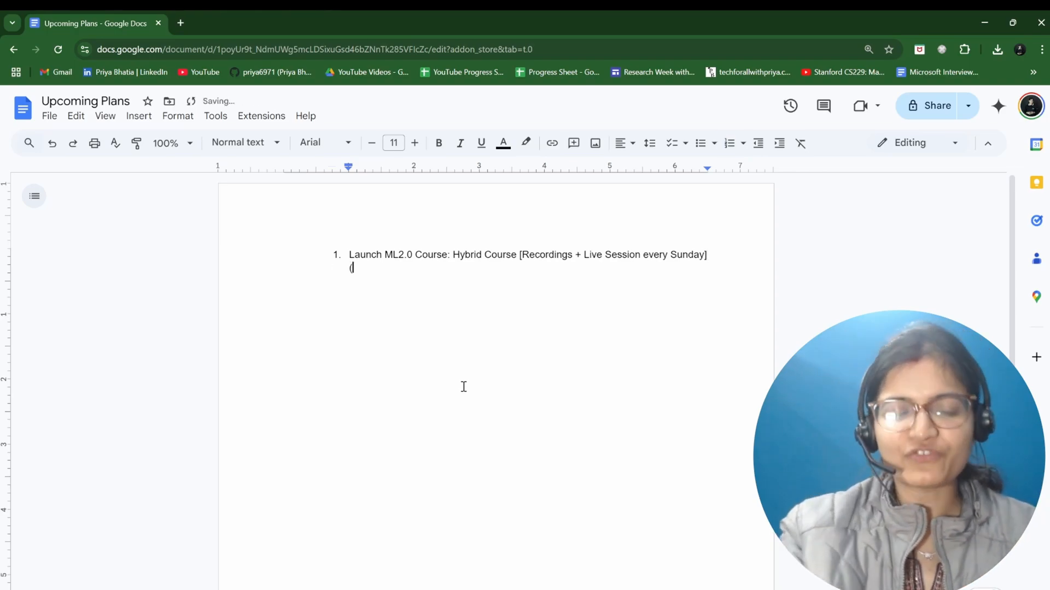
pyautogui.write('Gener')
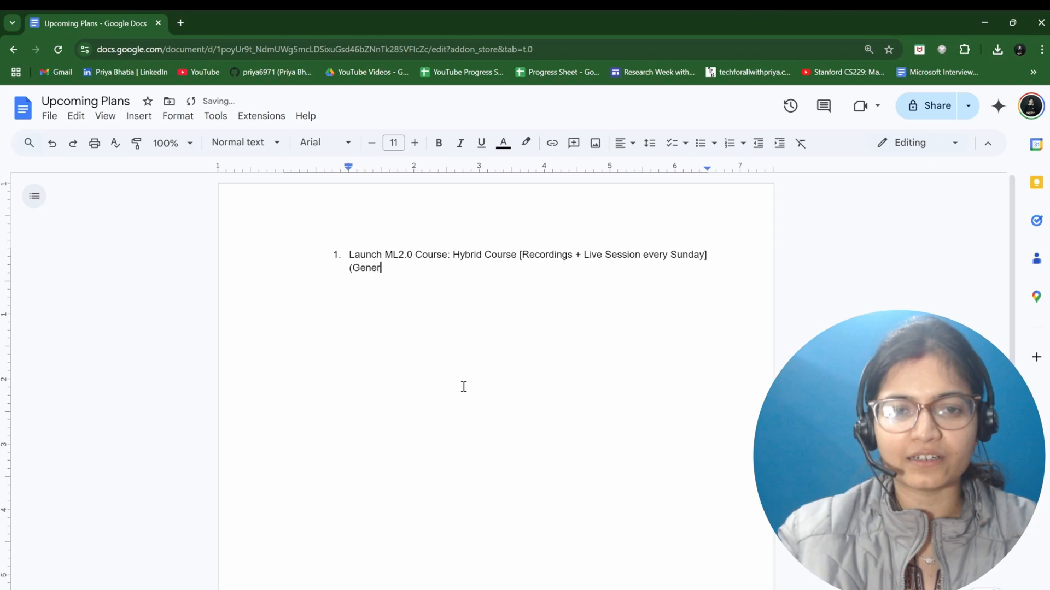
pyautogui.write('ative AI')
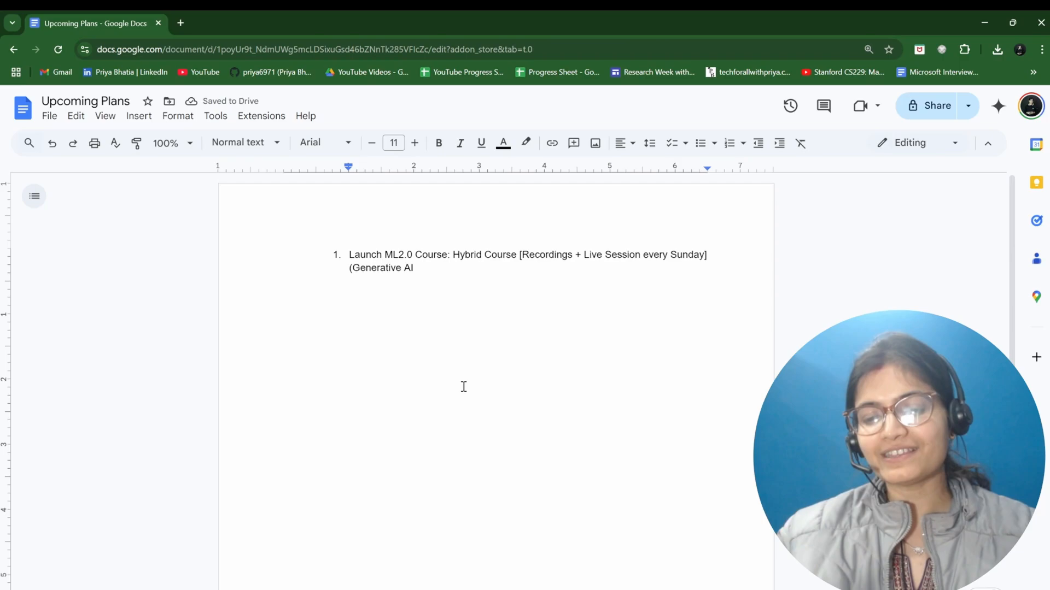
pyautogui.write(')')
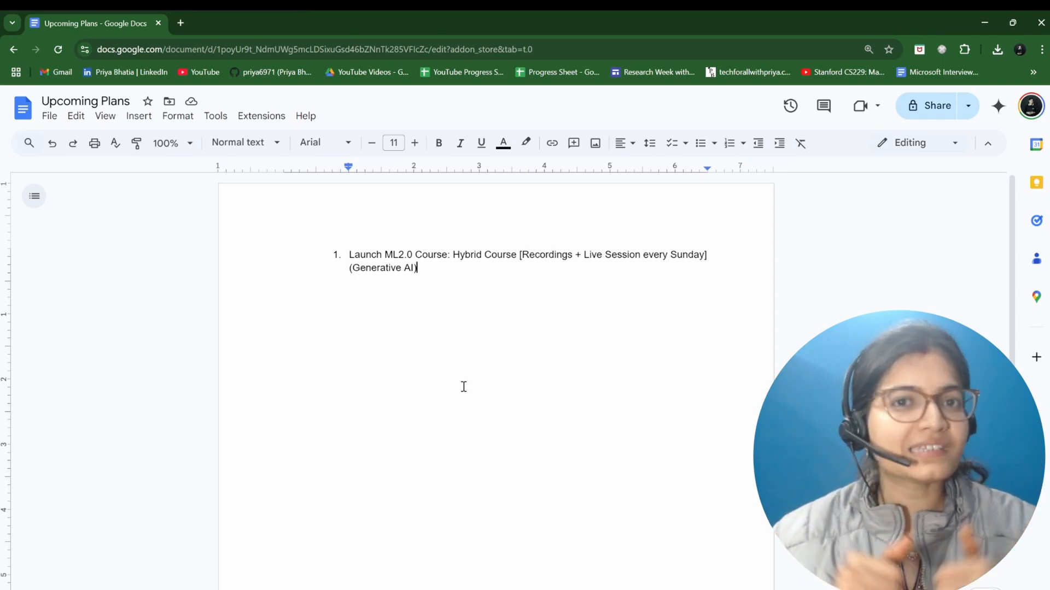
pyautogui.press('enter')
pyautogui.write('2')
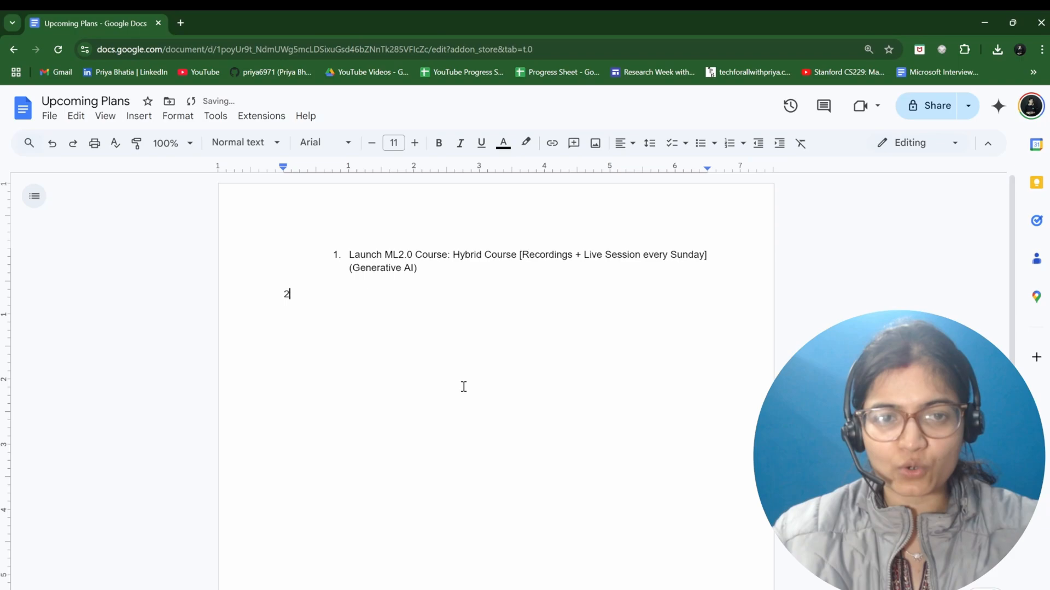
# - Write item 2 as 'Every week new videos will come live from this week onwards:'
pyautogui.click(729, 142)
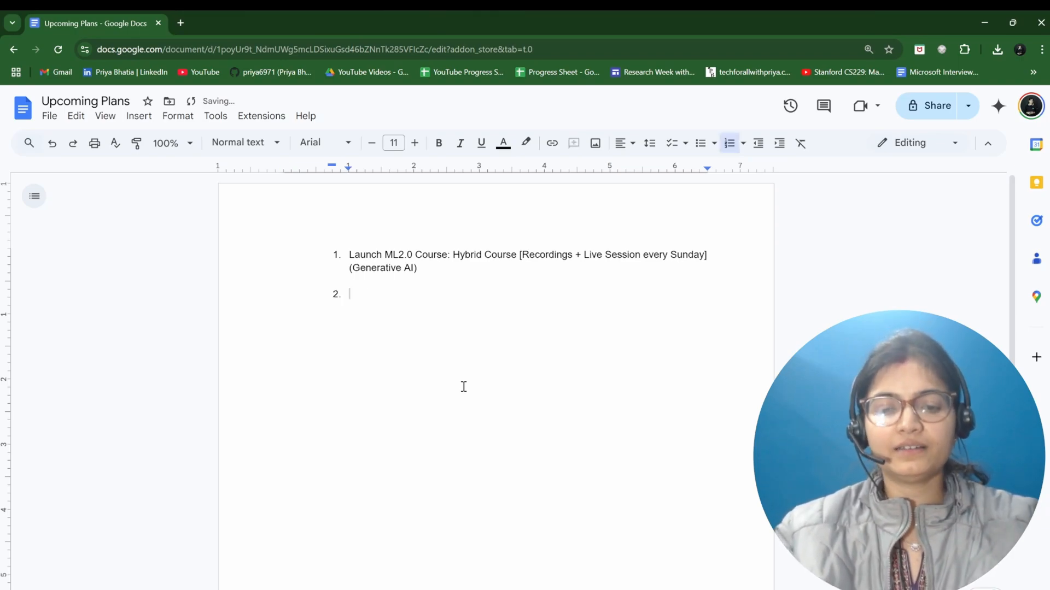
pyautogui.write('Every week new viode')
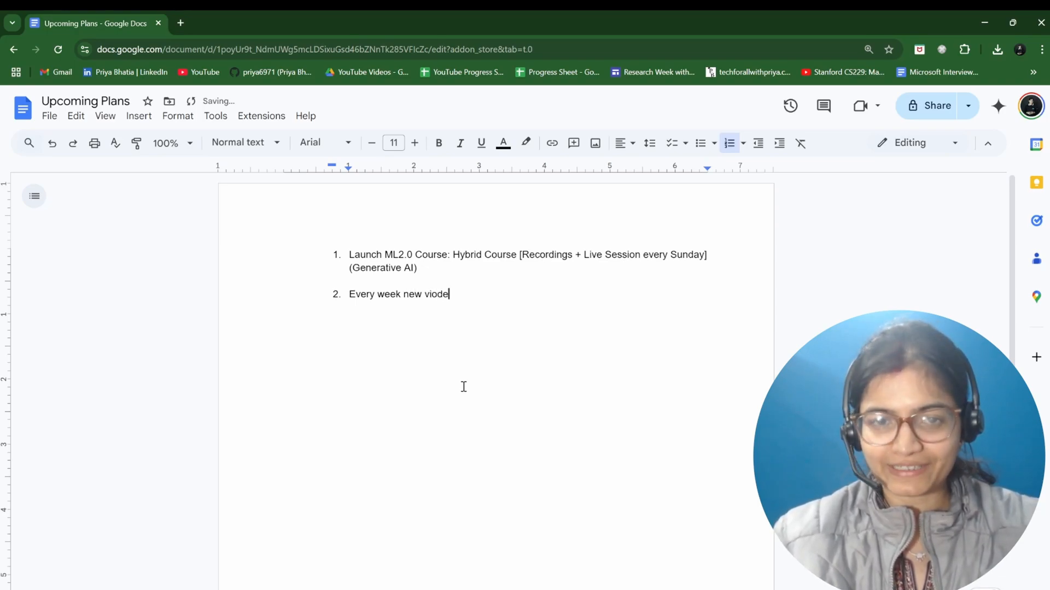
pyautogui.write('videos will come live from this week onwards:')
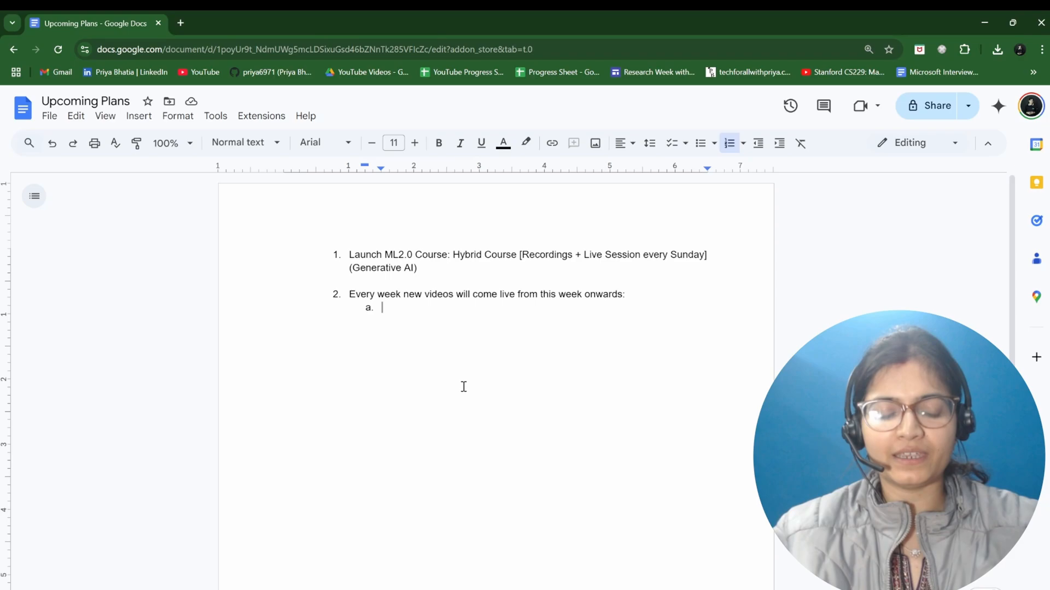
# - Enter sub-items 'DSA', 'Data Science' and 'Live Sessions on YouTube [Coding Practice Questions]'
pyautogui.write('DSA')
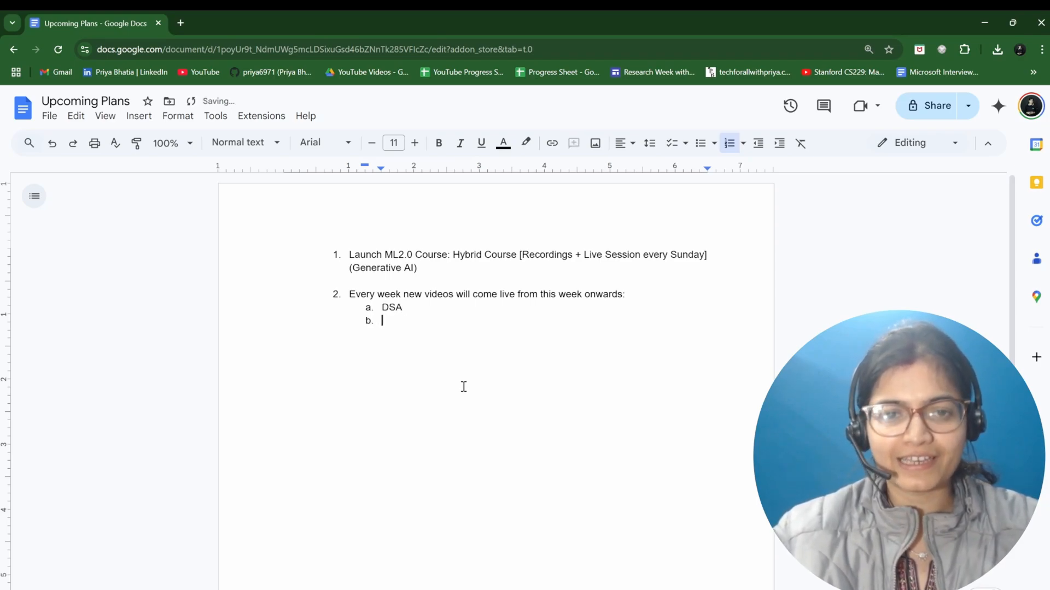
pyautogui.write('Data')
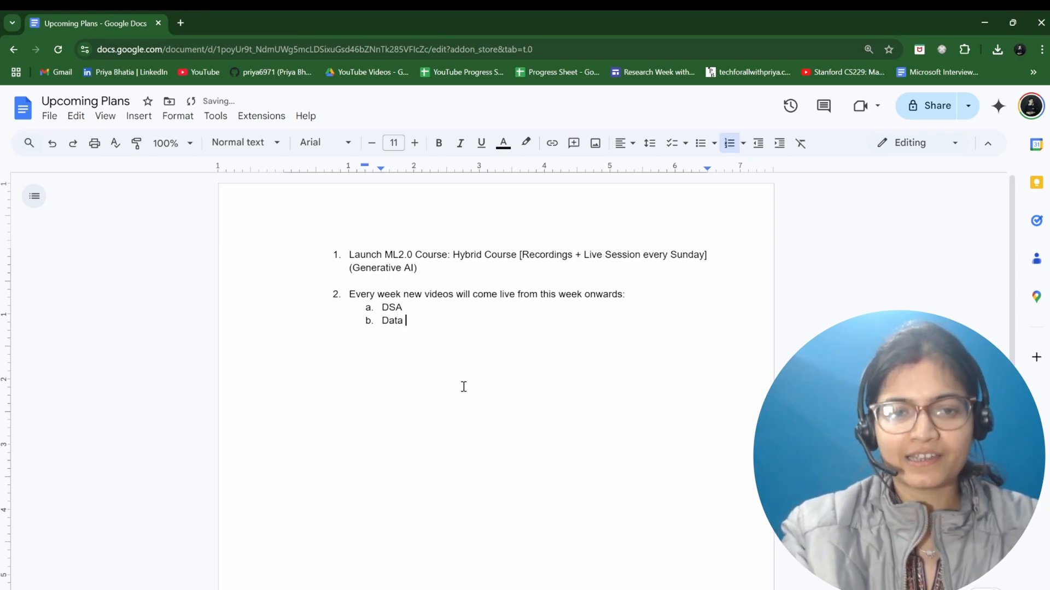
pyautogui.write('Science')
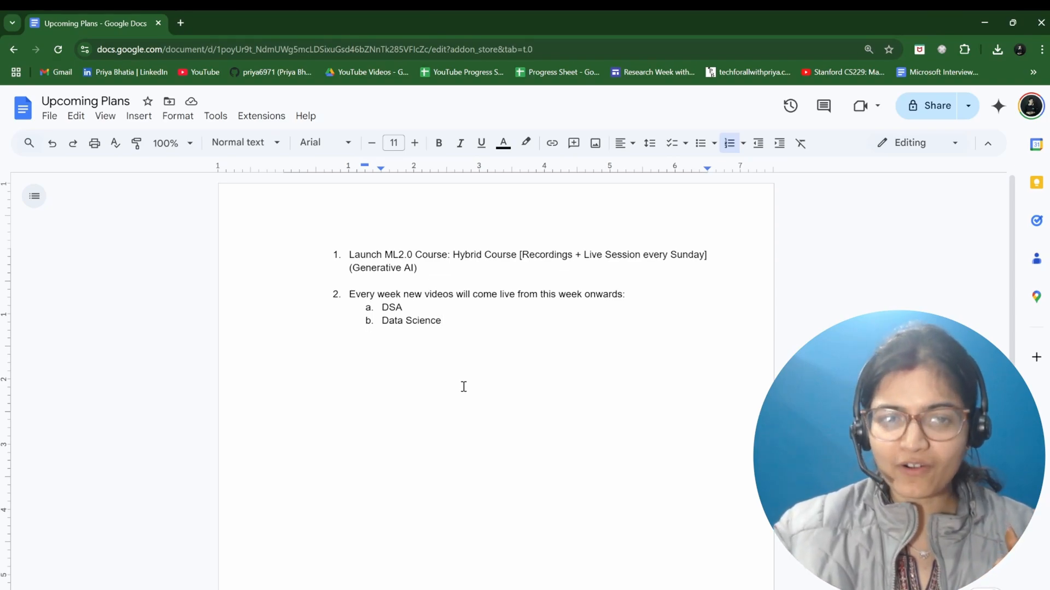
pyautogui.write('Liv')
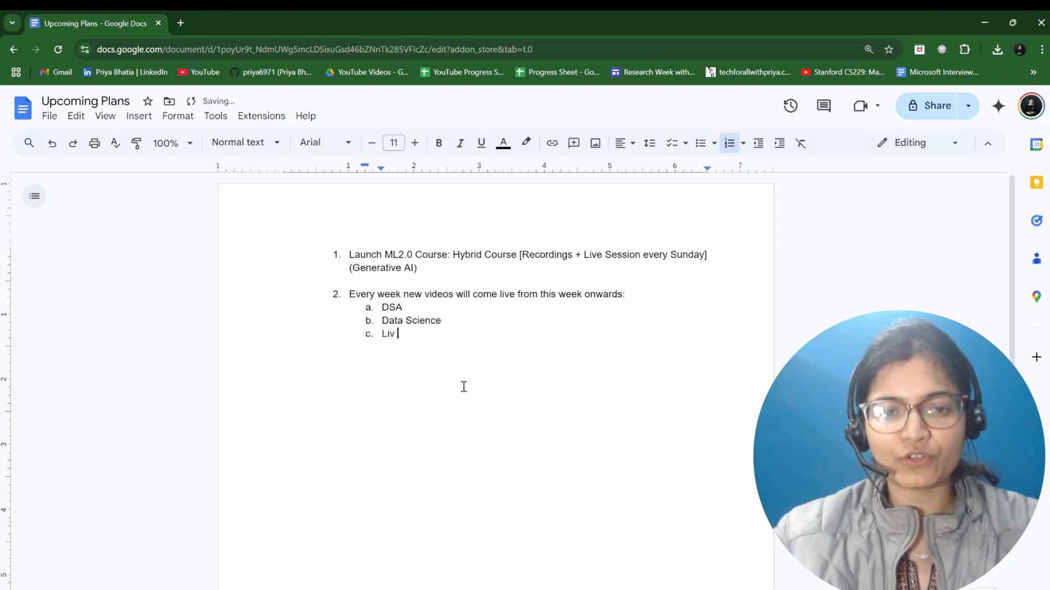
pyautogui.write('e Sessions on')
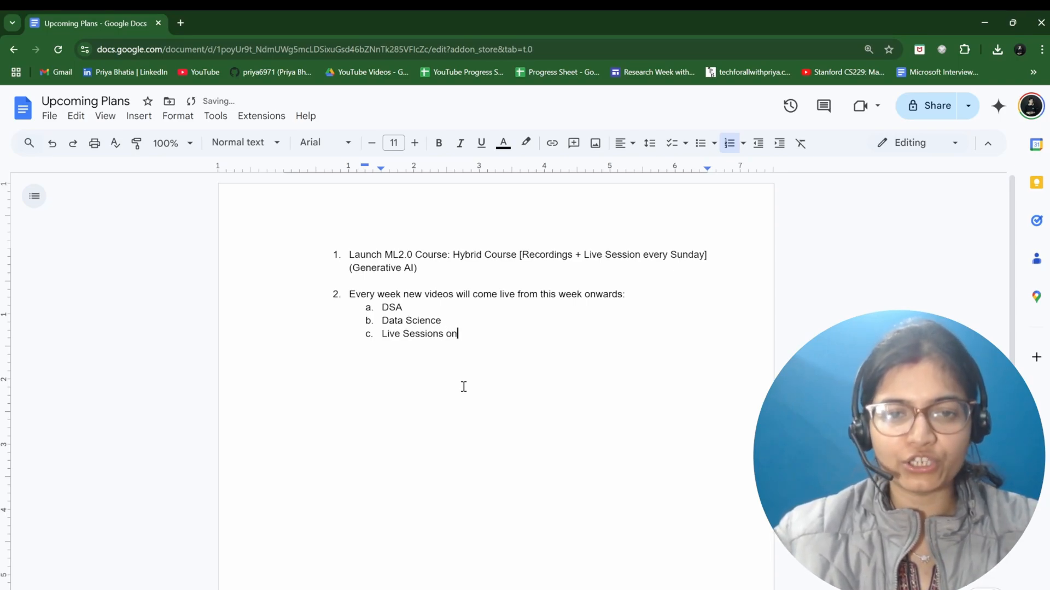
pyautogui.write('YouTube')
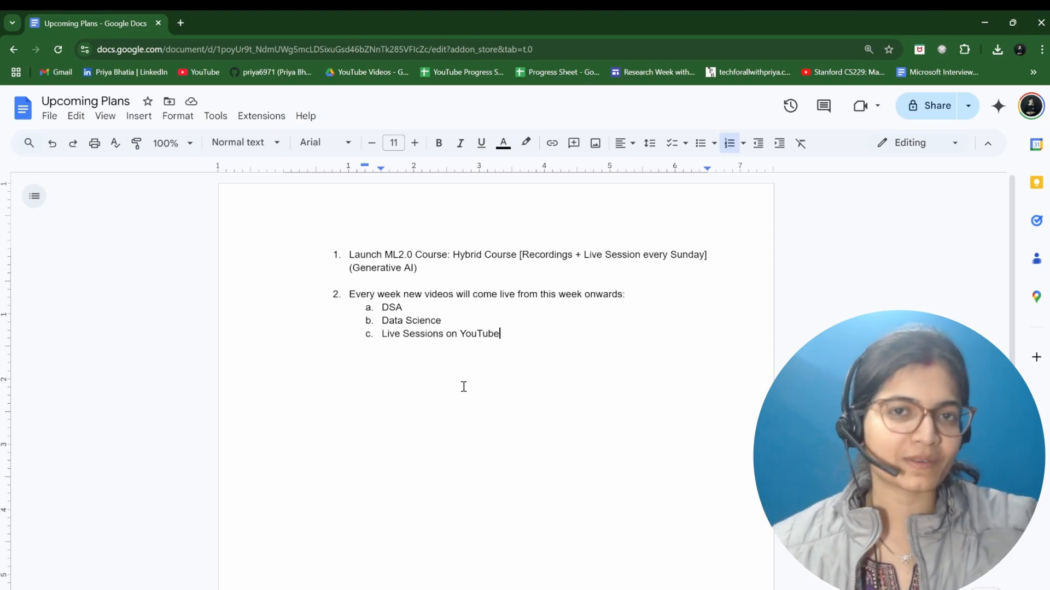
pyautogui.write('[')
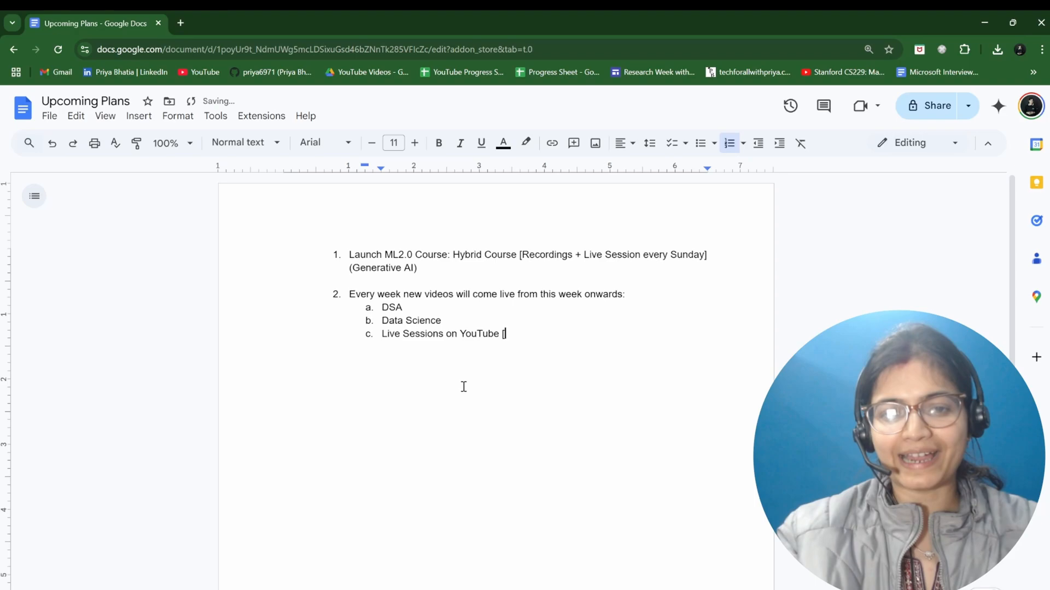
pyautogui.write('Coding')
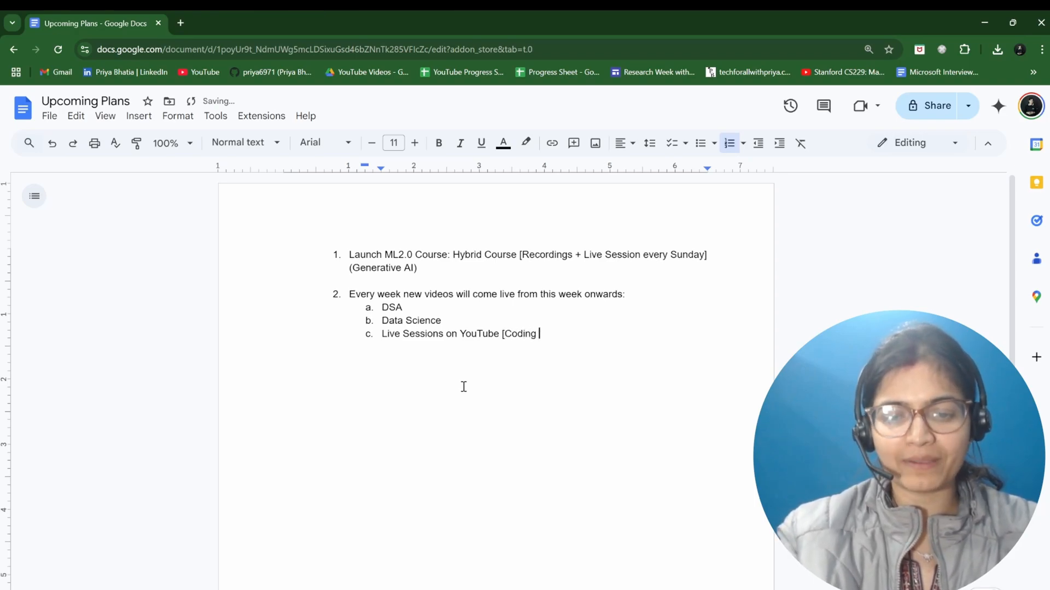
pyautogui.write('Pract')
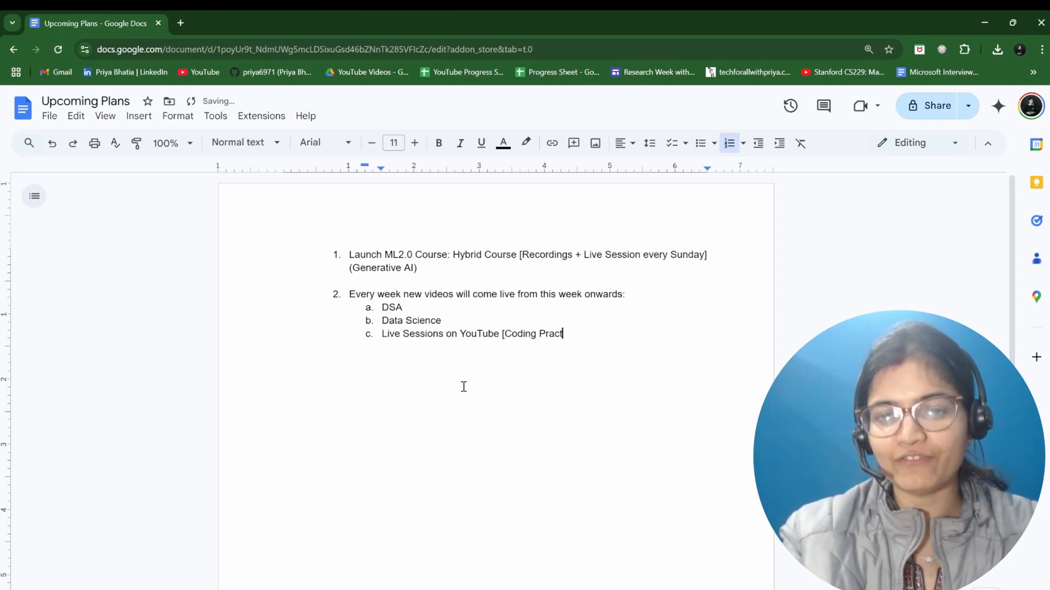
pyautogui.write('ice')
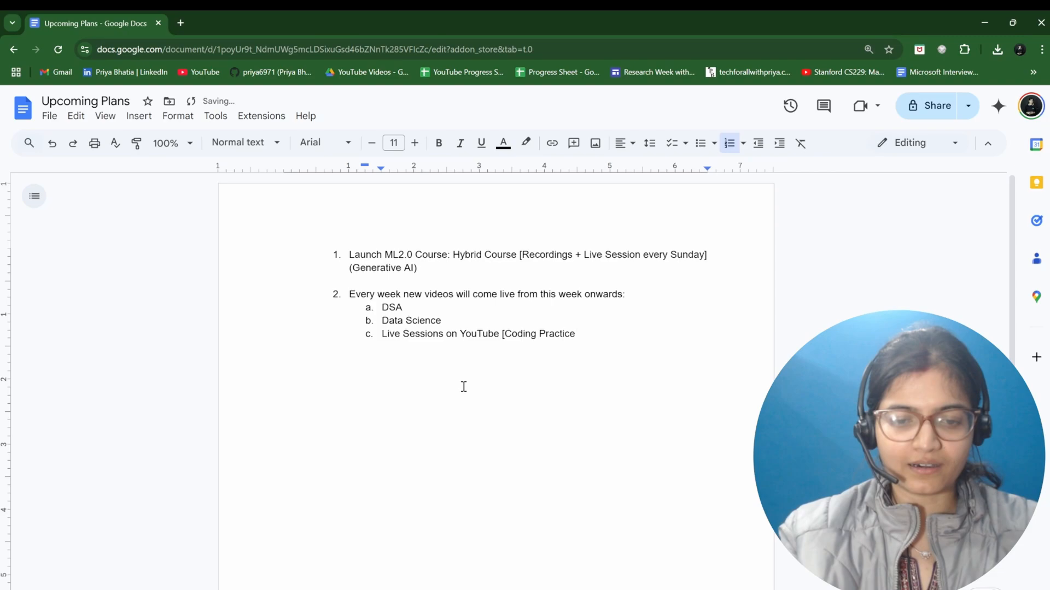
pyautogui.write('Questions')
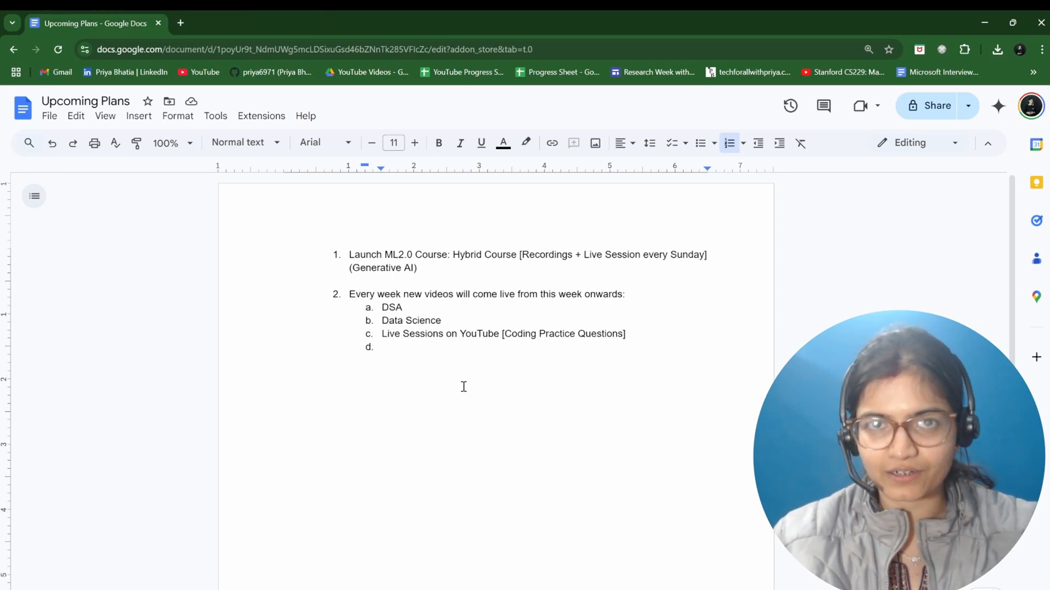
# - Type sub-item d as 'Side Hustles [Apart from doing full time job'
pyautogui.write('Side Hustle')
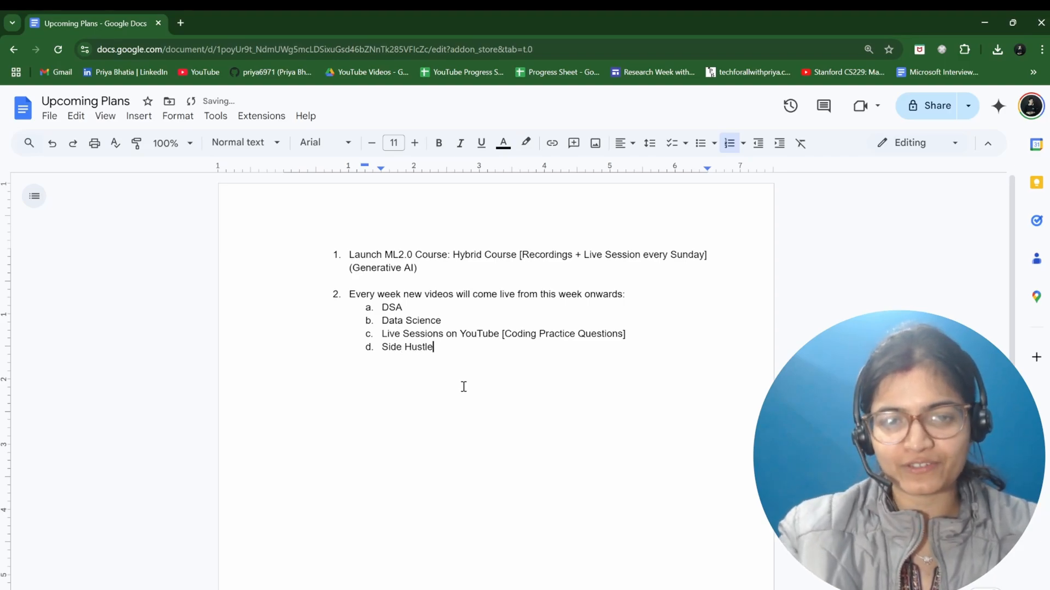
pyautogui.write('s')
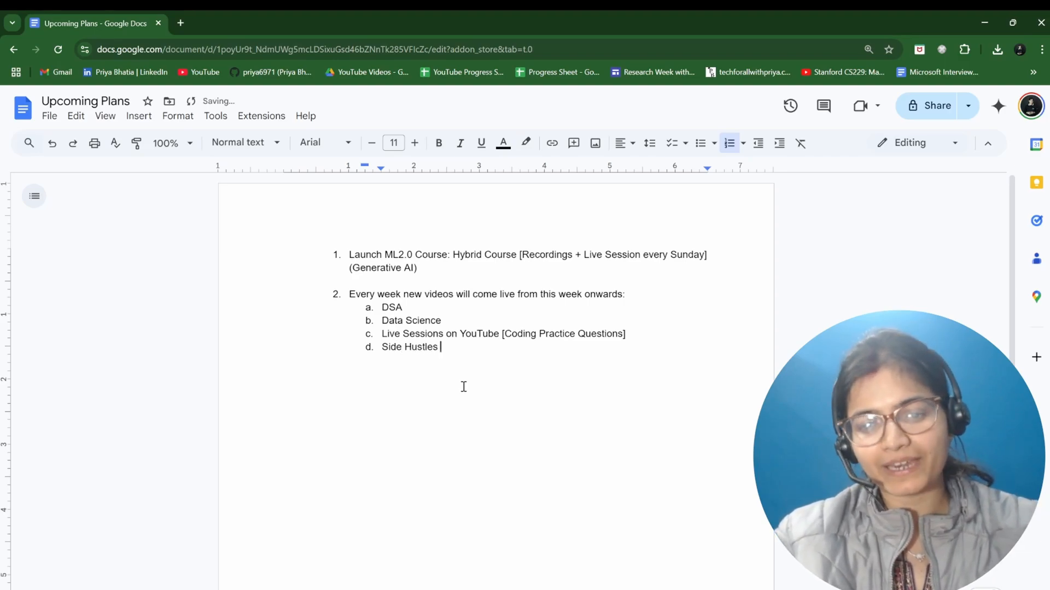
pyautogui.write('[Apart for')
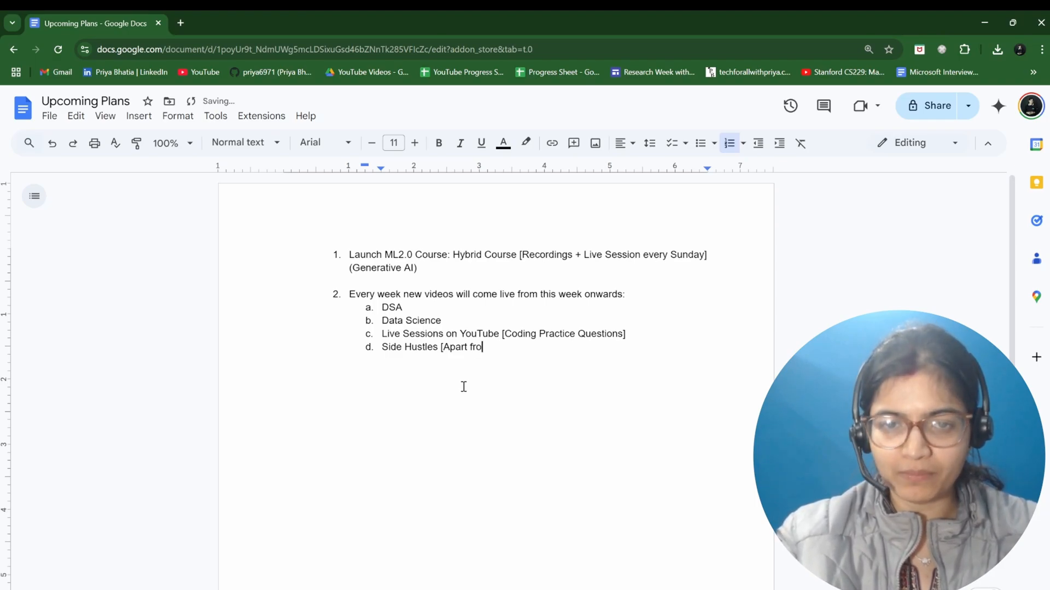
pyautogui.write('m doing')
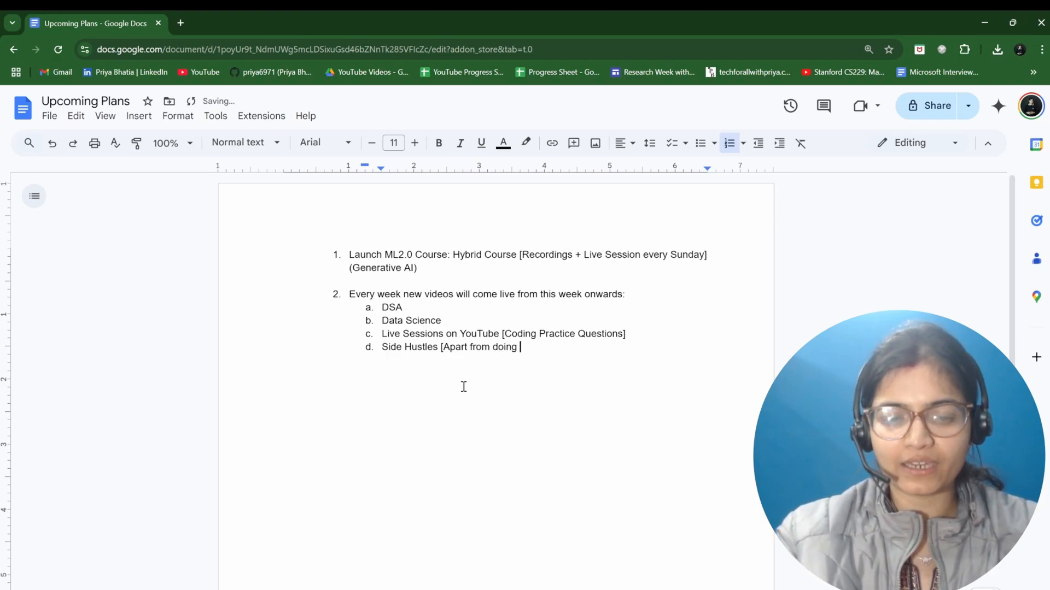
pyautogui.write('full time jo')
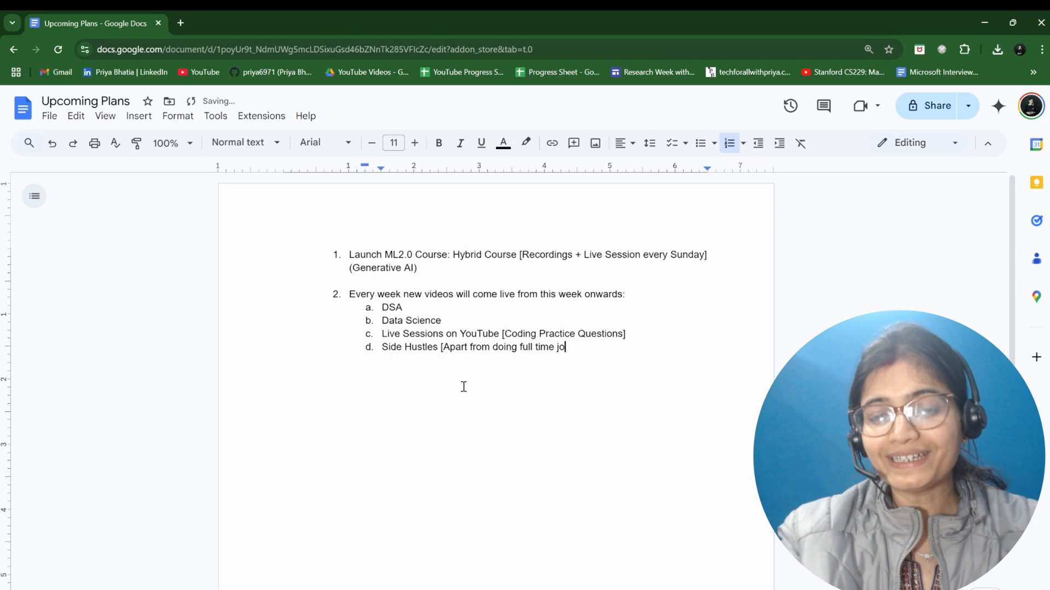